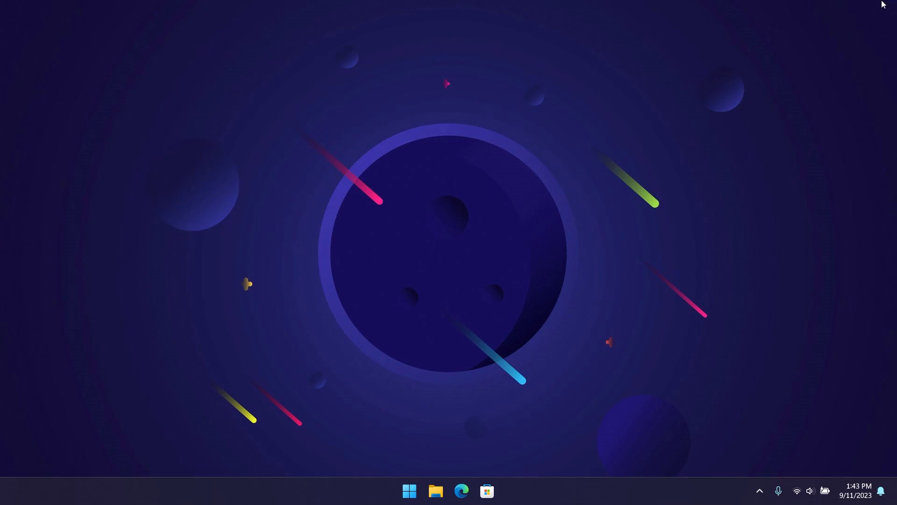
Step: Launch the pinned Settings app from the Start menu
{"action": "left_click", "coordinate": [409, 490]}
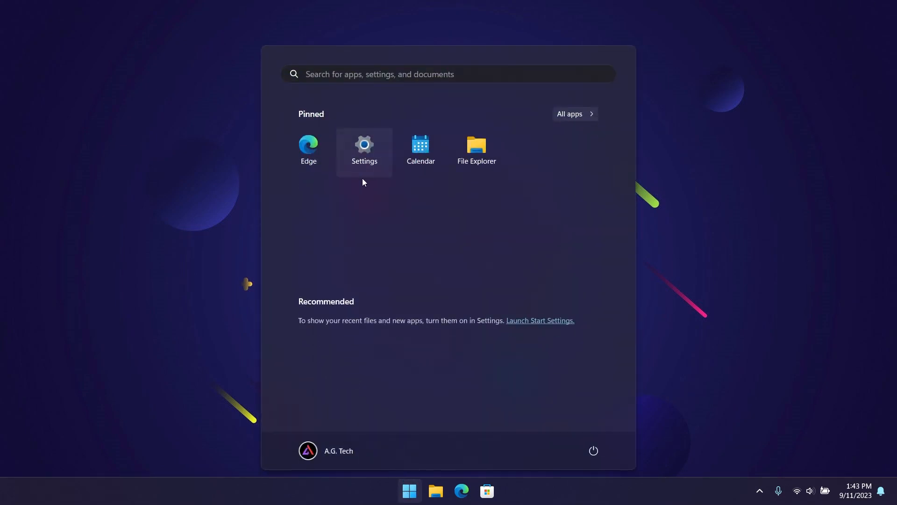
{"action": "left_click", "coordinate": [364, 144]}
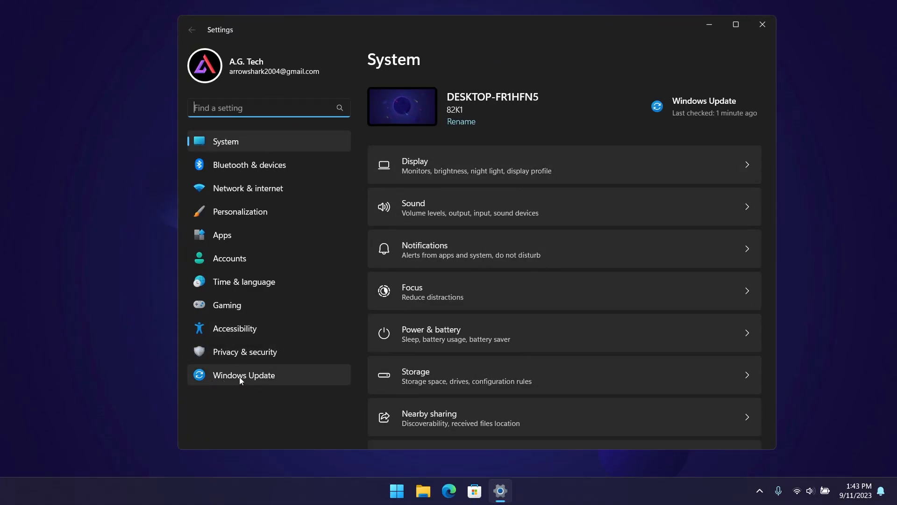
Step: Run a Windows Update check, confirm the PC is up to date, and close Settings
{"action": "left_click", "coordinate": [243, 375]}
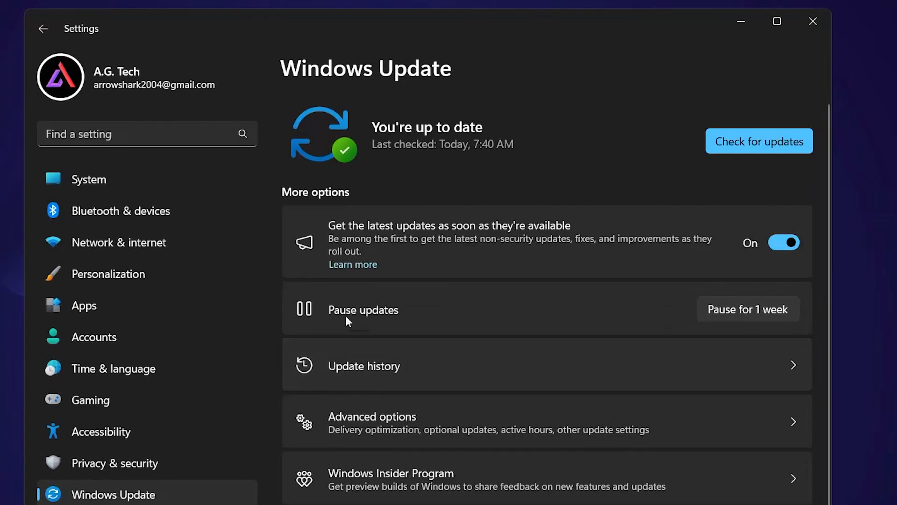
{"action": "left_click", "coordinate": [759, 141]}
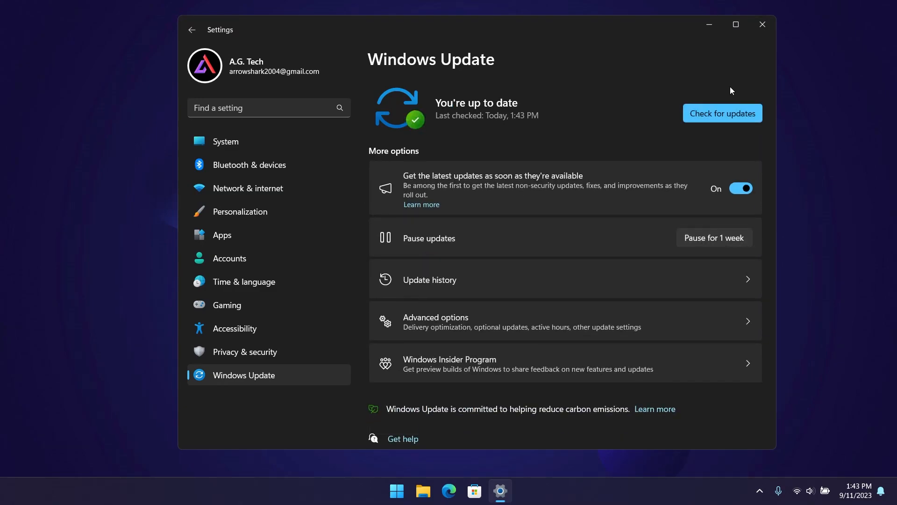
{"action": "left_click", "coordinate": [761, 24]}
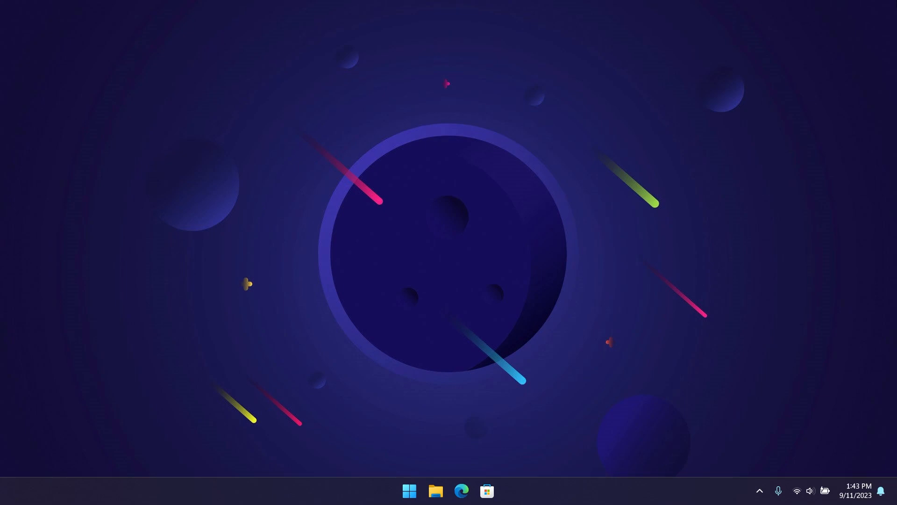
Step: Search 'download windows 11' in Edge and open the microsoft.com Download Windows 11 page
{"action": "left_click", "coordinate": [462, 490]}
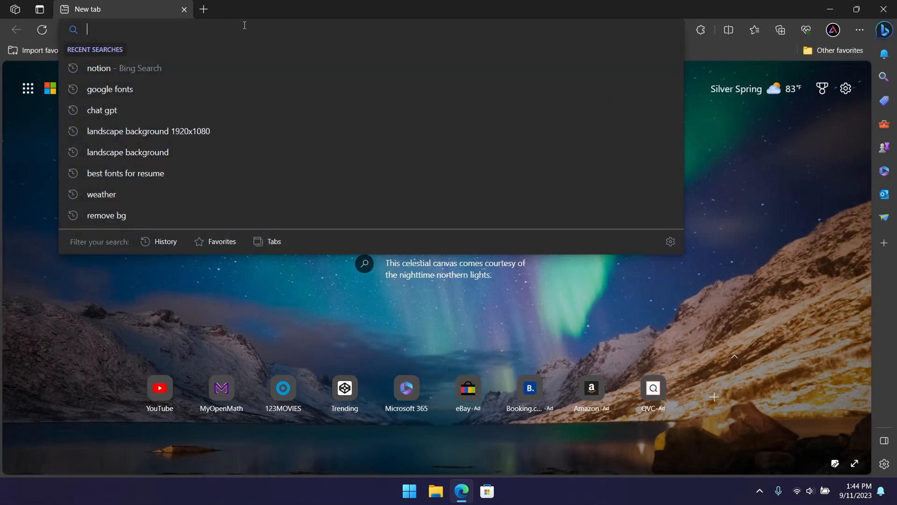
{"action": "type", "text": "download"}
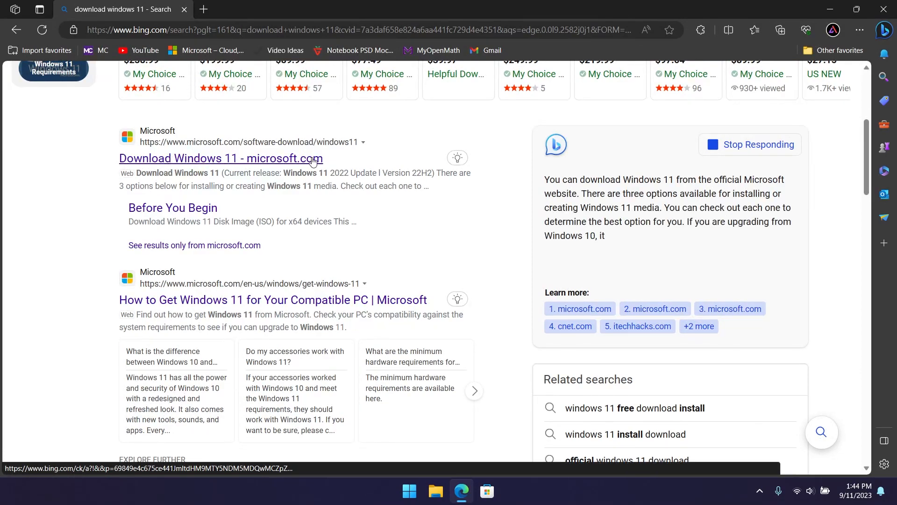
{"action": "left_click", "coordinate": [221, 158]}
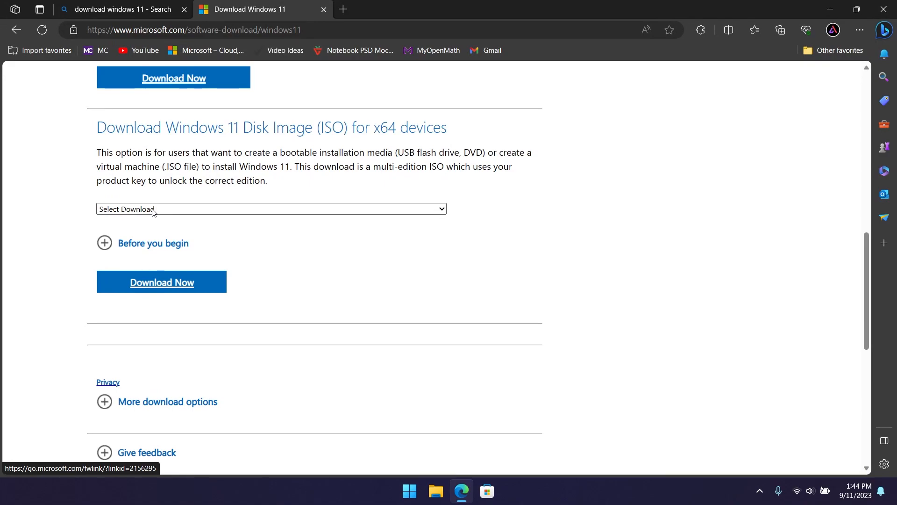
Step: Download the English (United States) 64-bit Windows 11 ISO and launch setup from the mounted image
{"action": "left_click", "coordinate": [271, 208]}
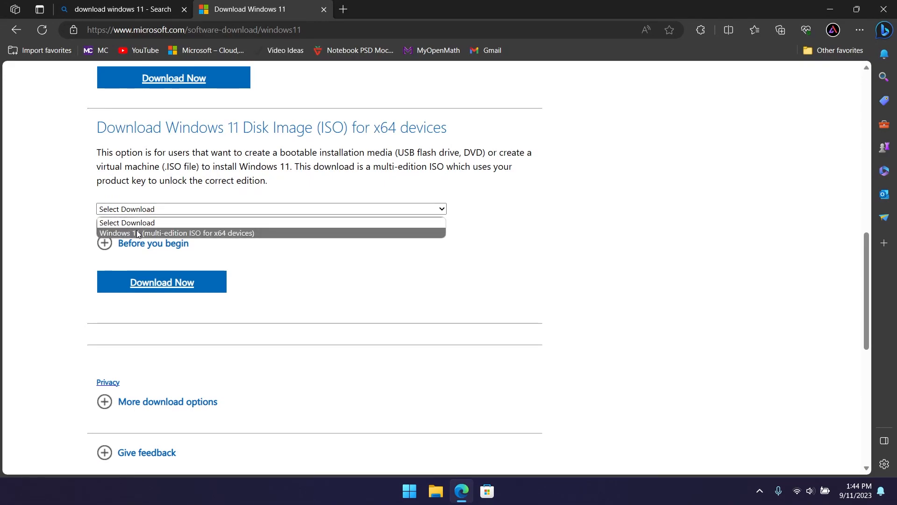
{"action": "left_click", "coordinate": [161, 282]}
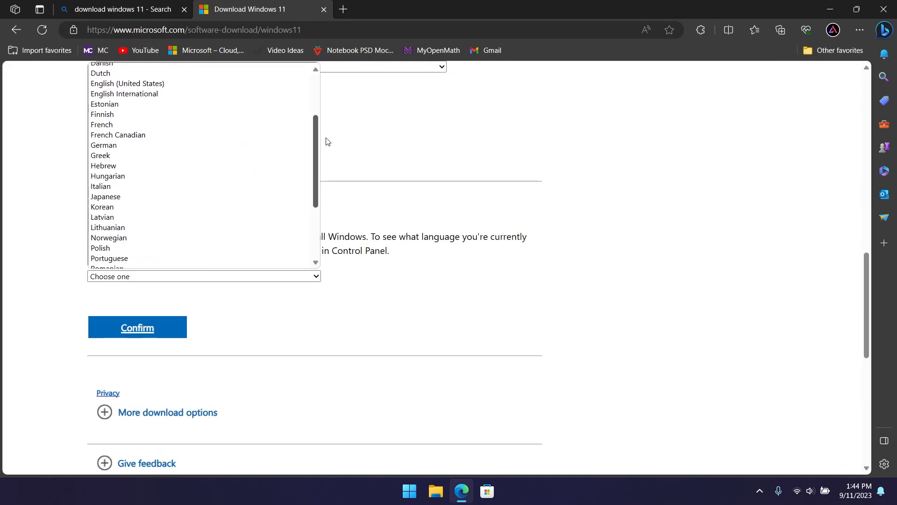
{"action": "left_click", "coordinate": [127, 84]}
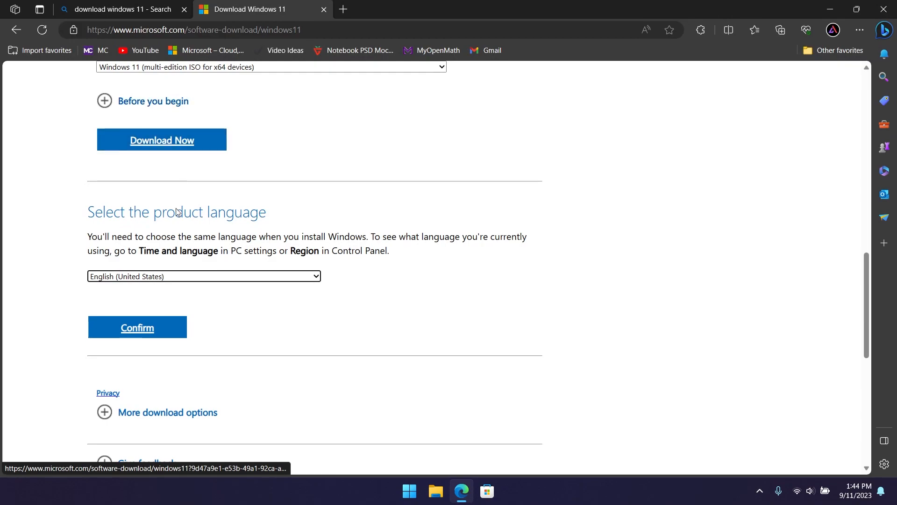
{"action": "mouse_move", "coordinate": [179, 217]}
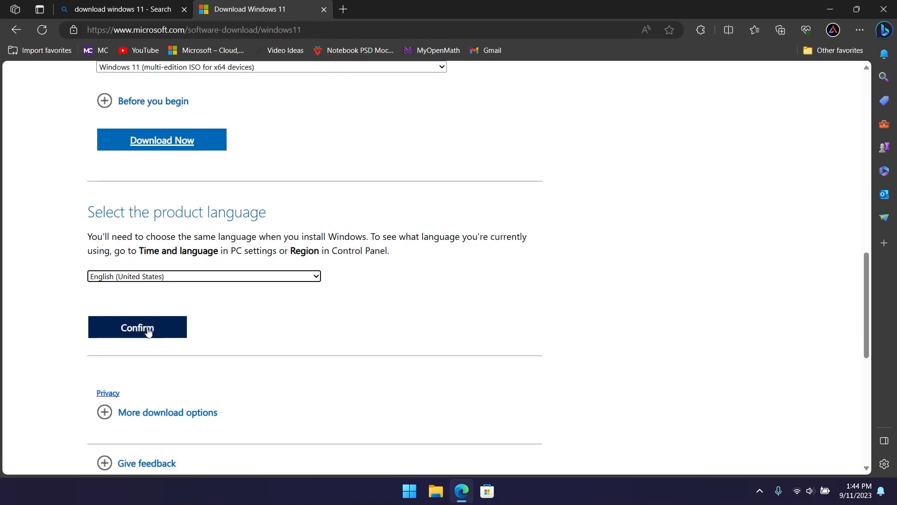
{"action": "left_click", "coordinate": [136, 326]}
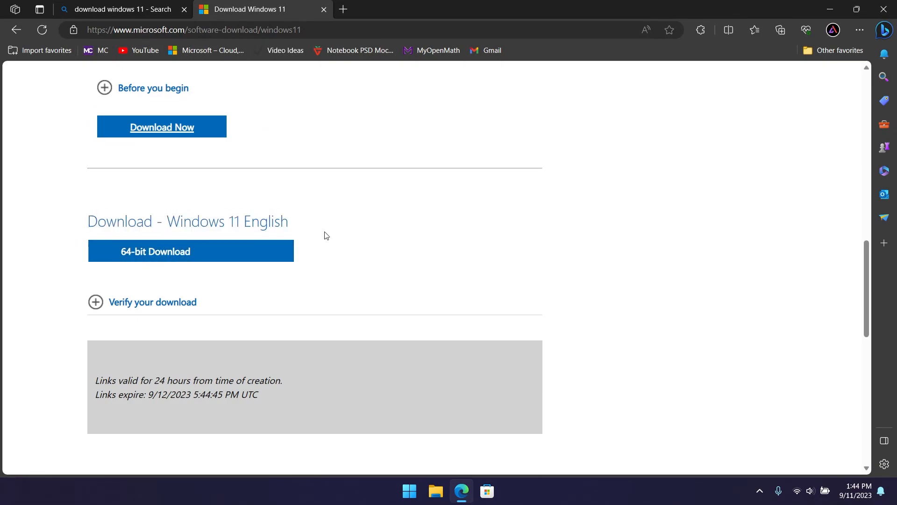
{"action": "mouse_move", "coordinate": [207, 227]}
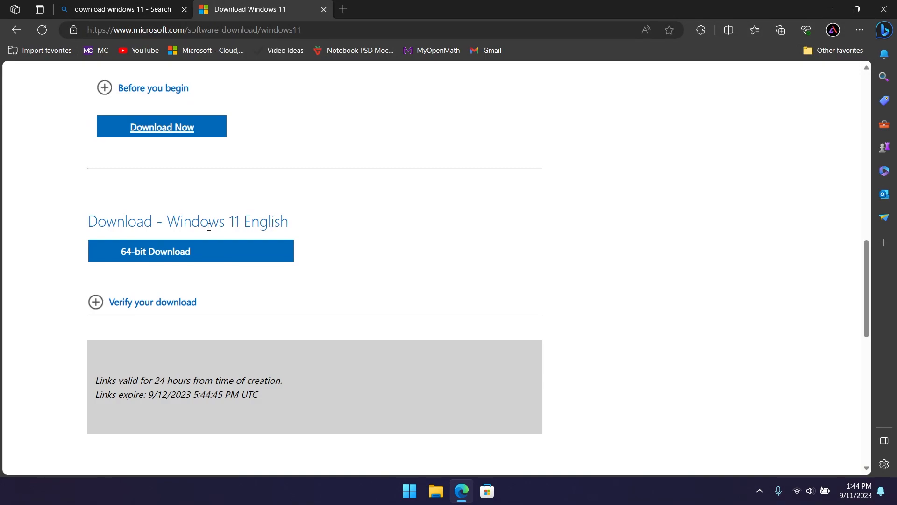
{"action": "left_click", "coordinate": [190, 250]}
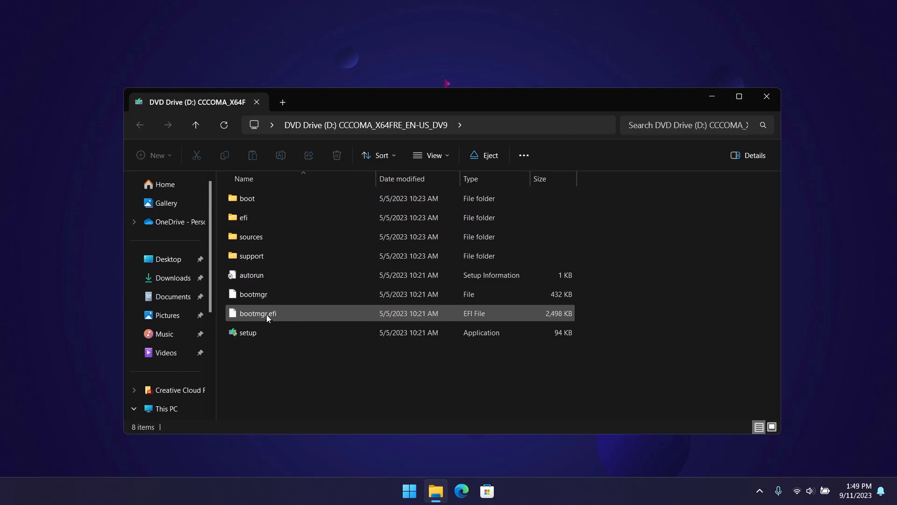
{"action": "left_click", "coordinate": [248, 332]}
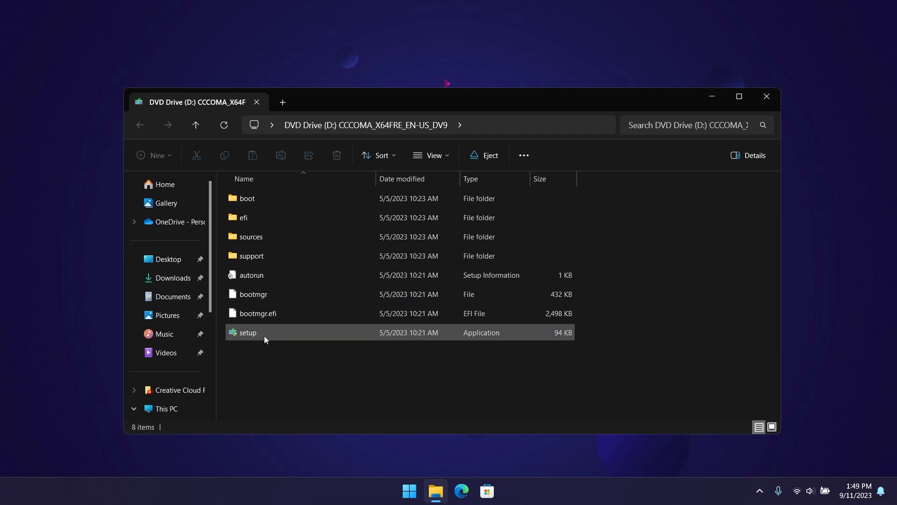
{"action": "double_click", "coordinate": [247, 332]}
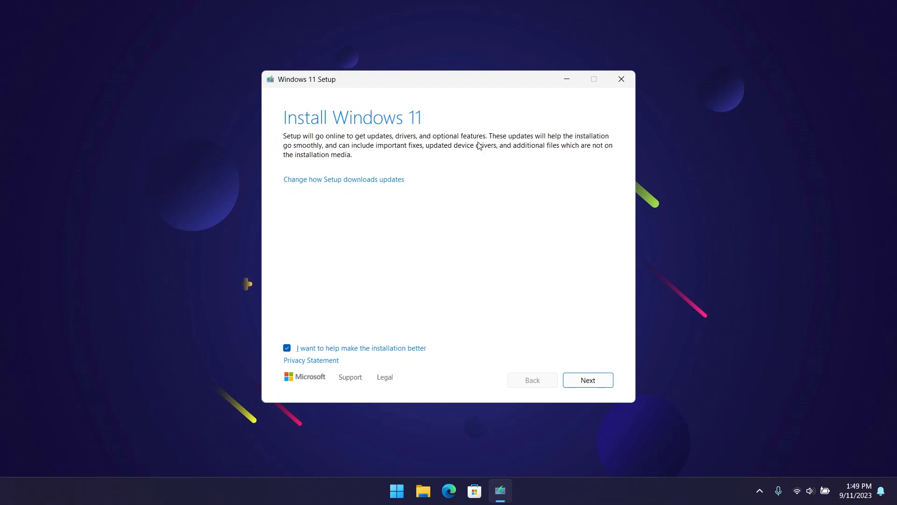
{"action": "mouse_move", "coordinate": [473, 146]}
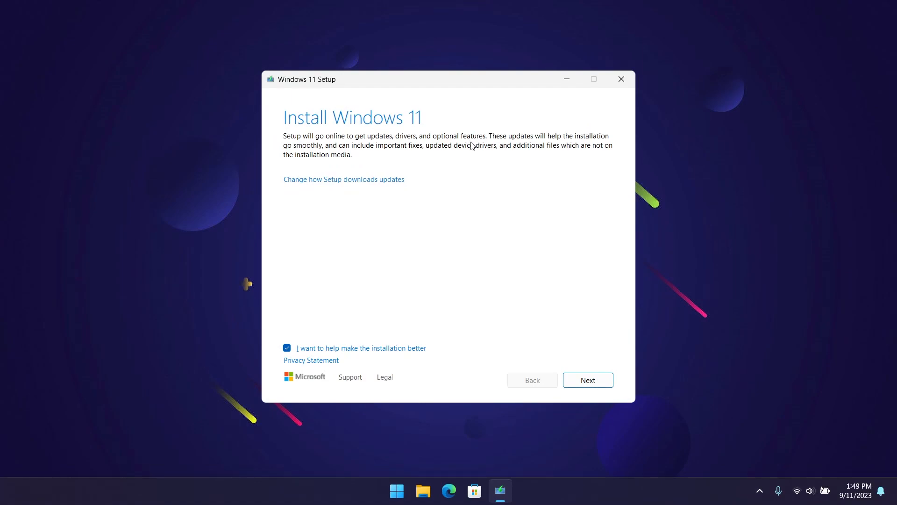
{"action": "mouse_move", "coordinate": [471, 143]}
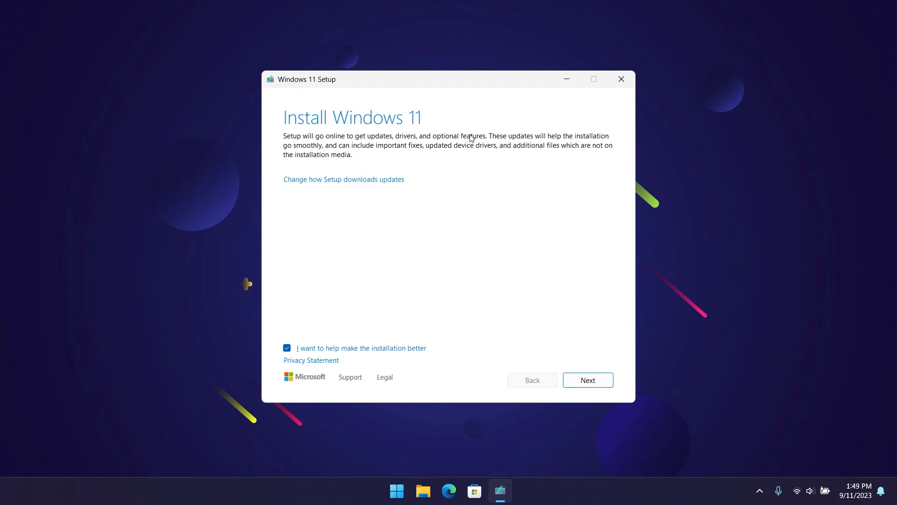
Step: Advance past the Install Windows 11 screen so Setup starts checking for updates
{"action": "left_click", "coordinate": [586, 380]}
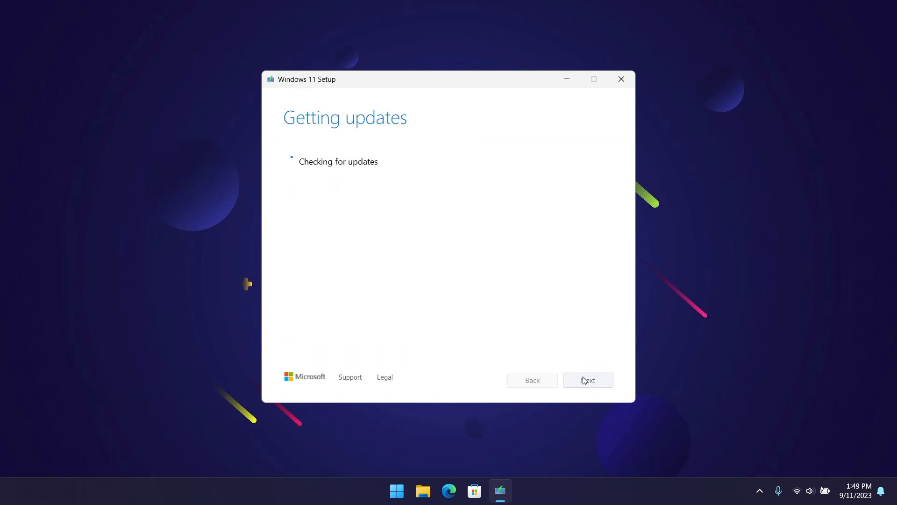